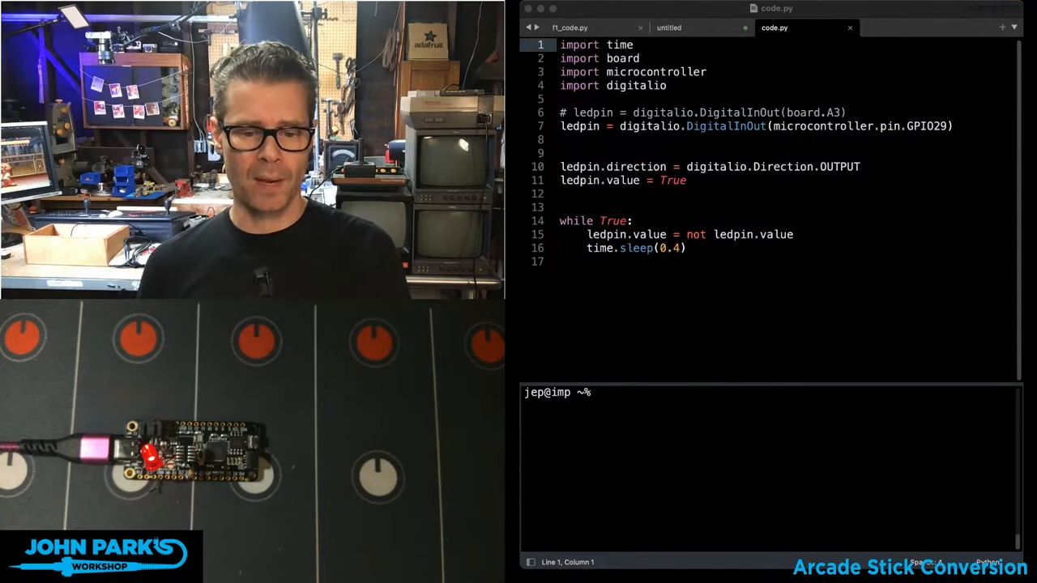
- Switch ledpin to board.A3, commenting out the microcontroller.pin.GPIO29 line, and save code.py
click(728, 113)
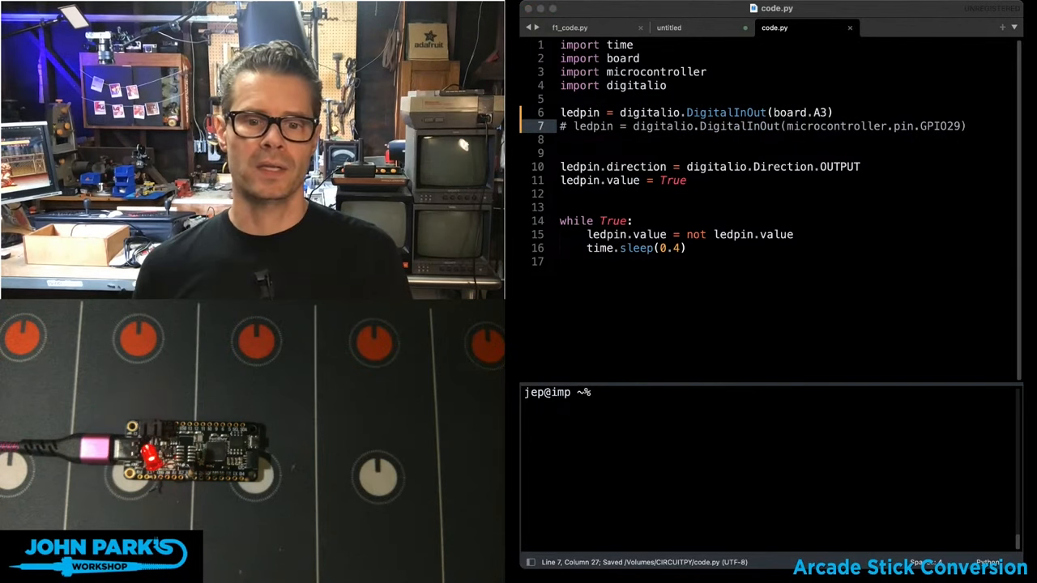
click(640, 467)
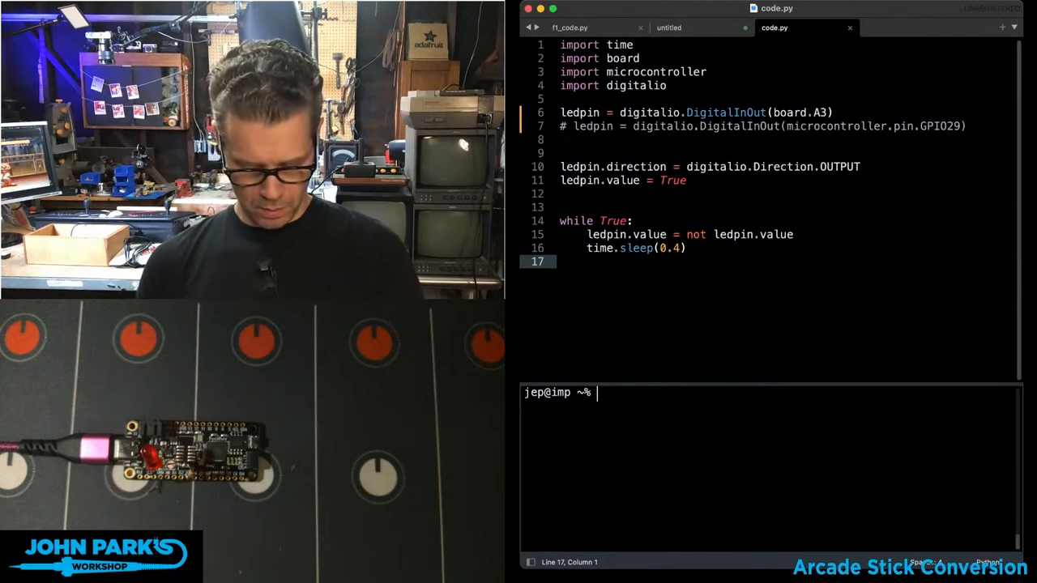
- Run 'discotool -n Fe' to open a tio serial session to the Feather RP2040
text(disco)
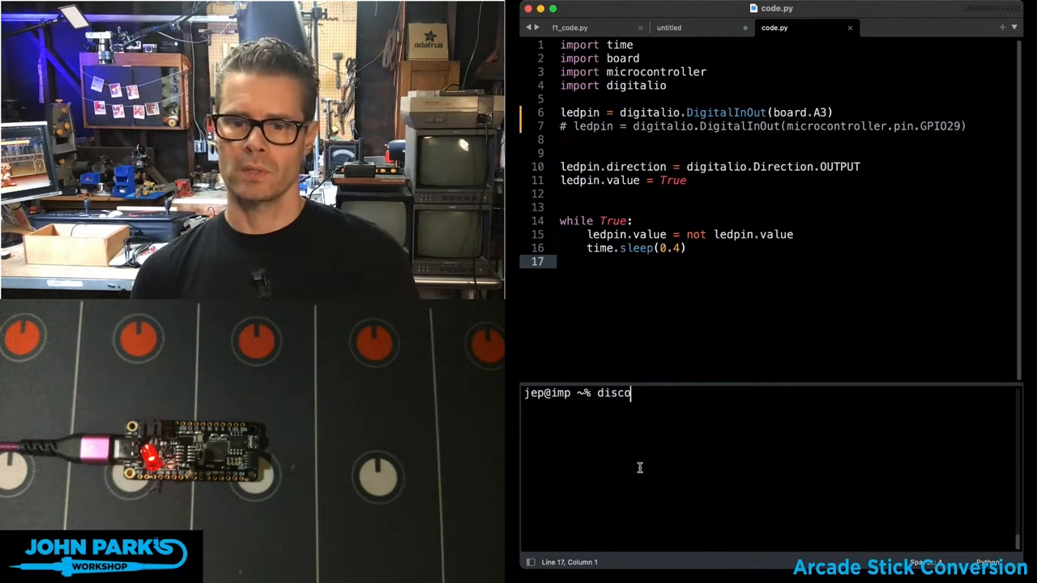
text(tool -n)
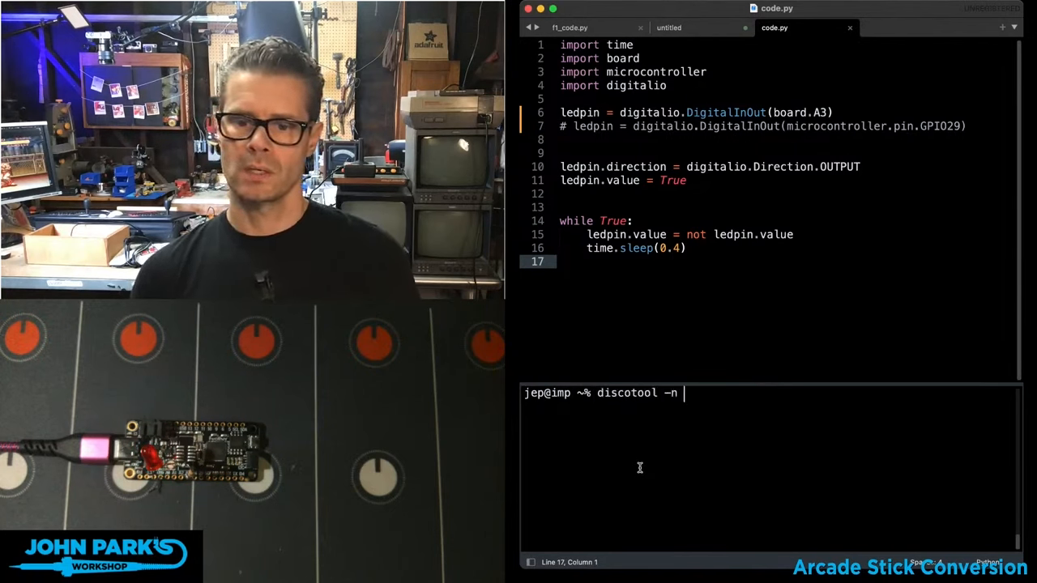
text(Fe)
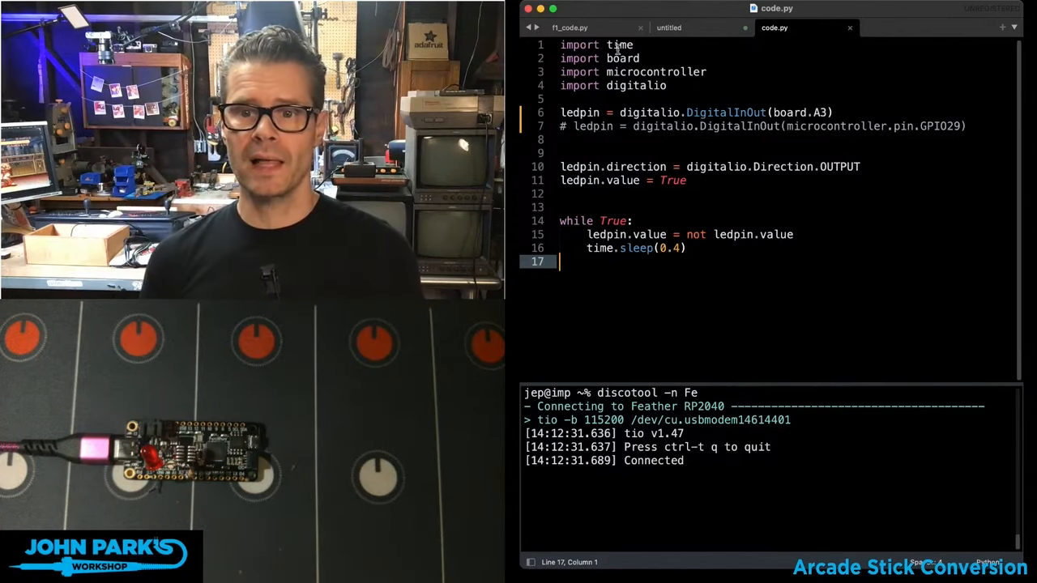
- Switch ledpin back to microcontroller.pin.GPIO29, commenting out the board.A3 line, and save
double_click(649, 113)
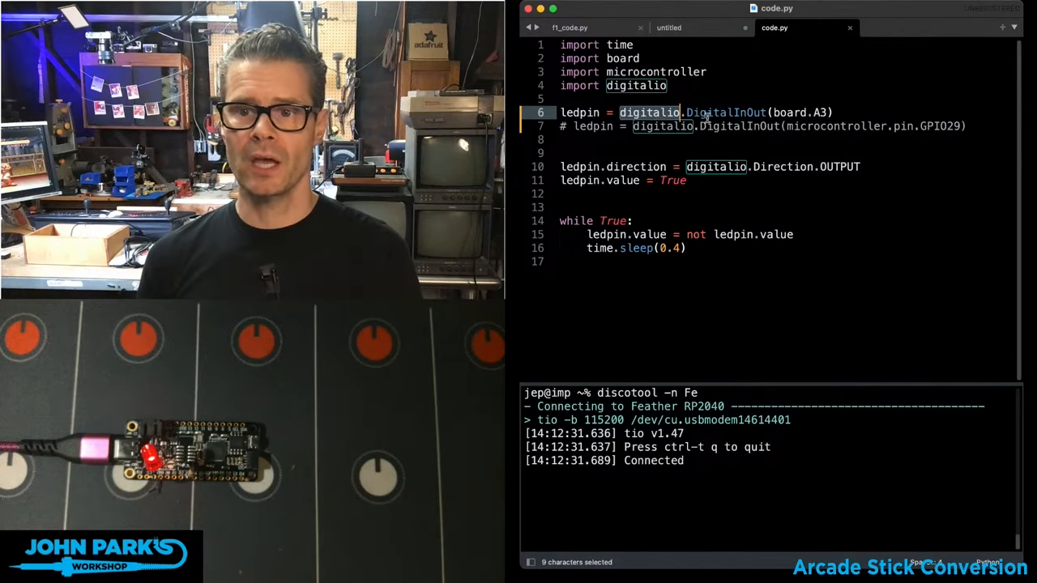
click(825, 113)
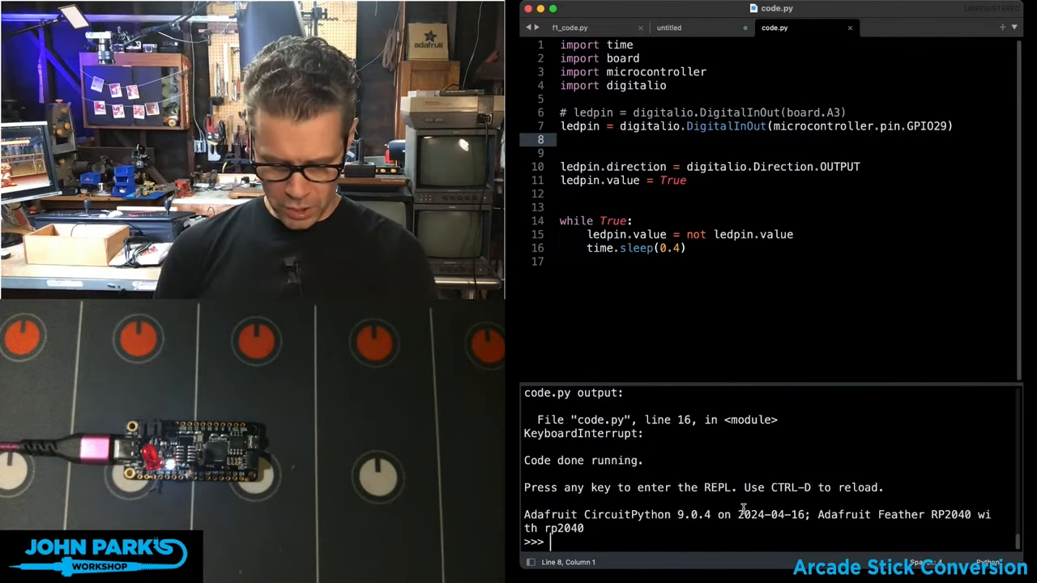
- Import board in the REPL and list its pin names with dir(board)
text(i)
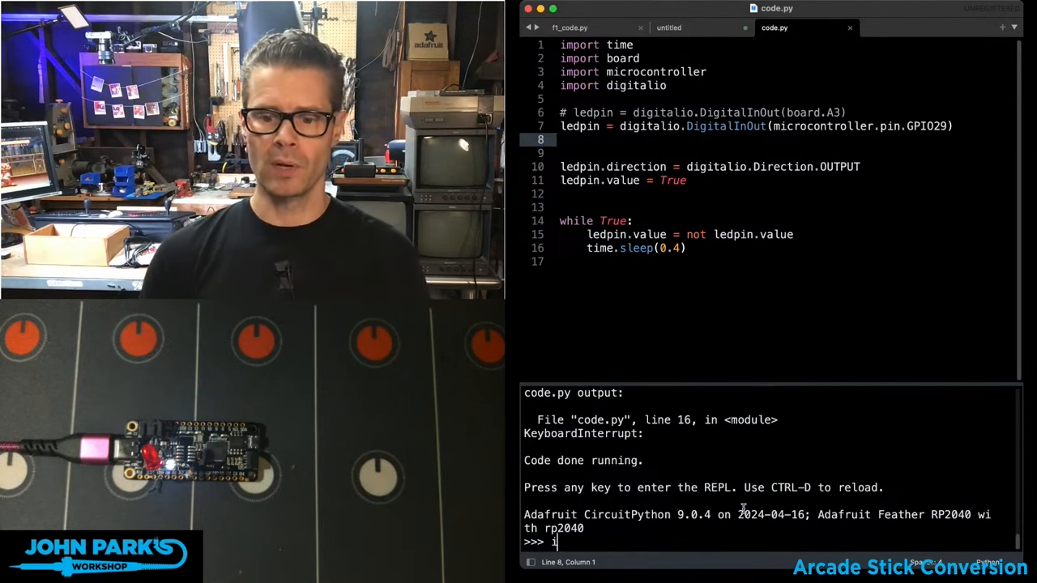
text(mport boar)
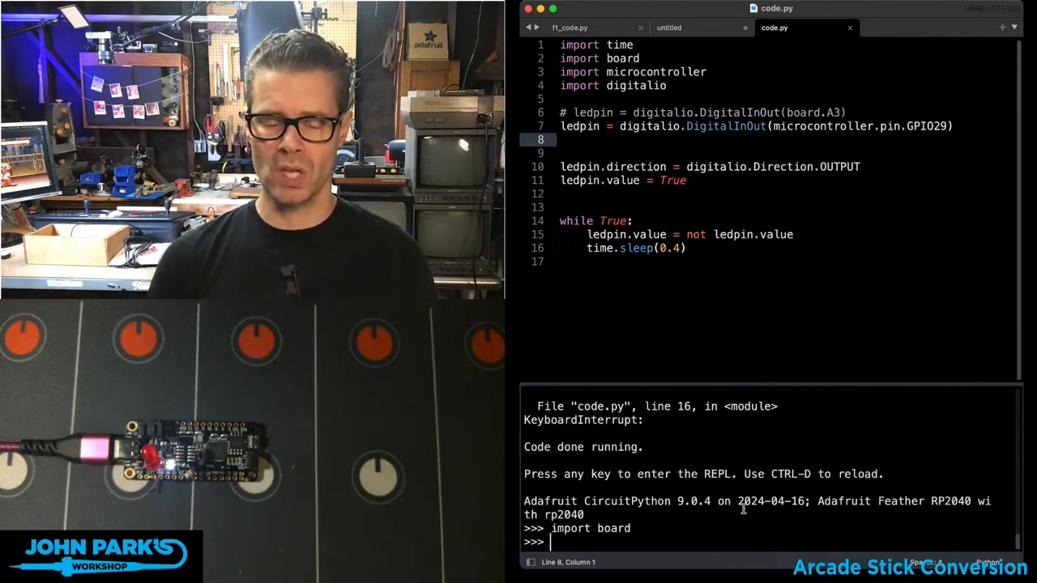
text(dir()
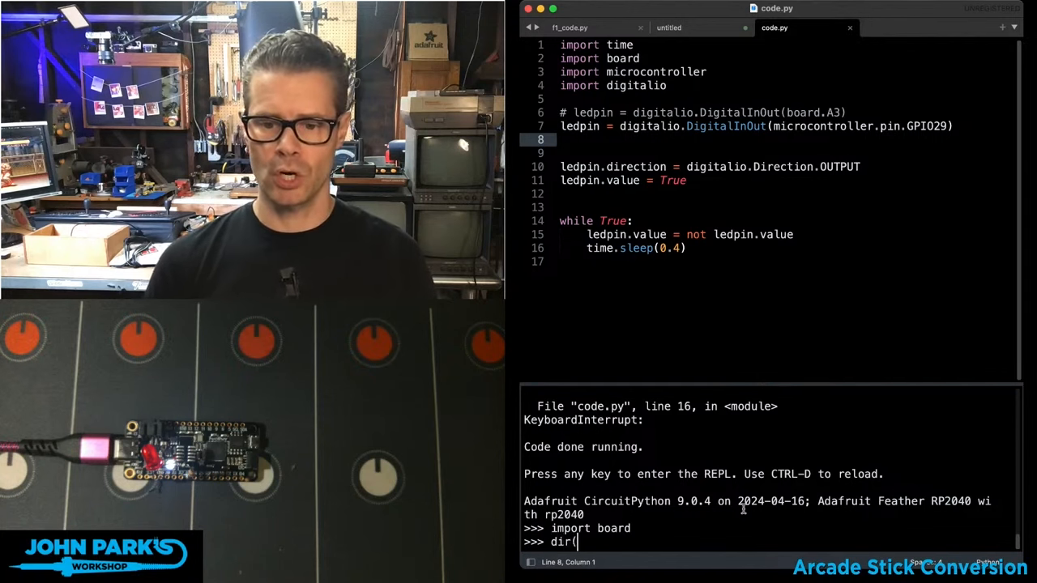
key(Return)
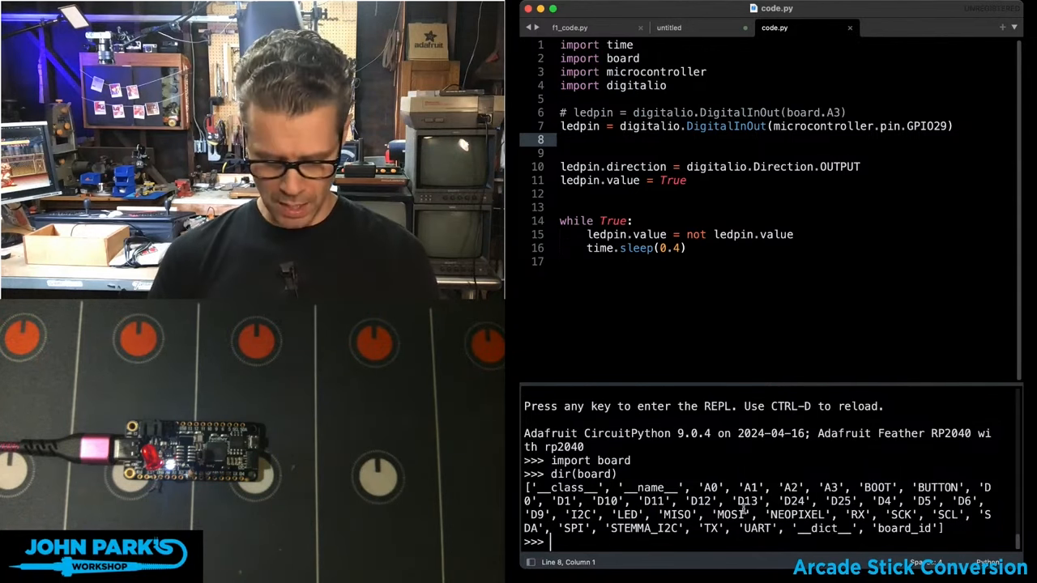
- Import microcontroller and begin a dir(microcontroller) call to inspect its contents
text(import micr)
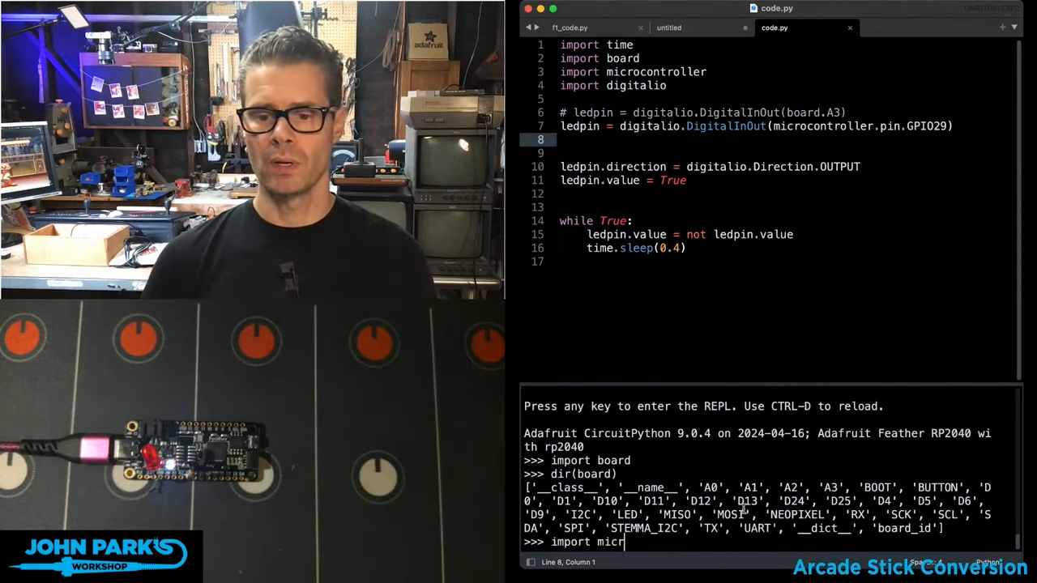
text(ocontroller)
text(dir)
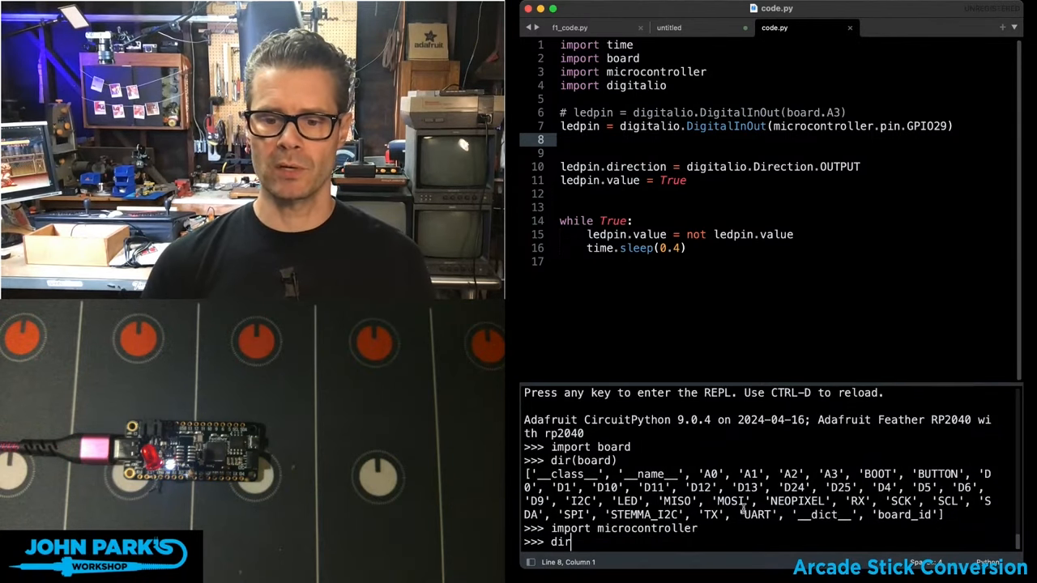
text((mic)
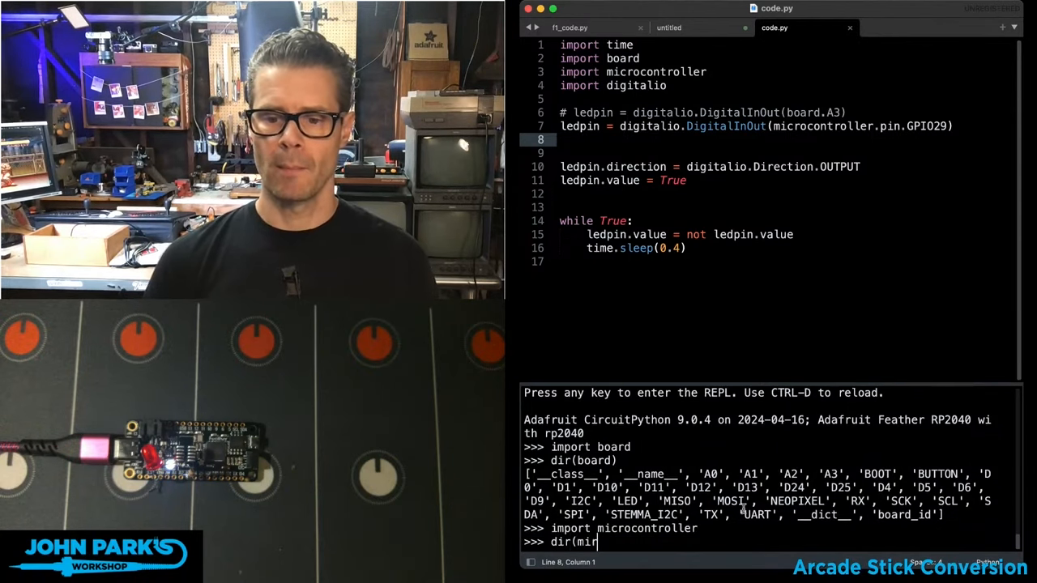